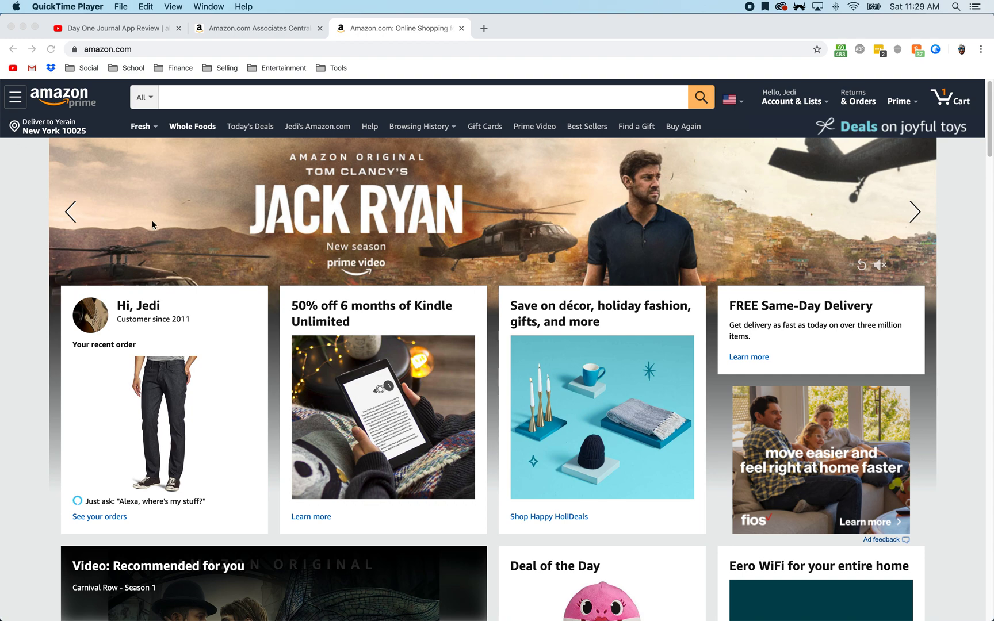
pyautogui.moveTo(4, 122)
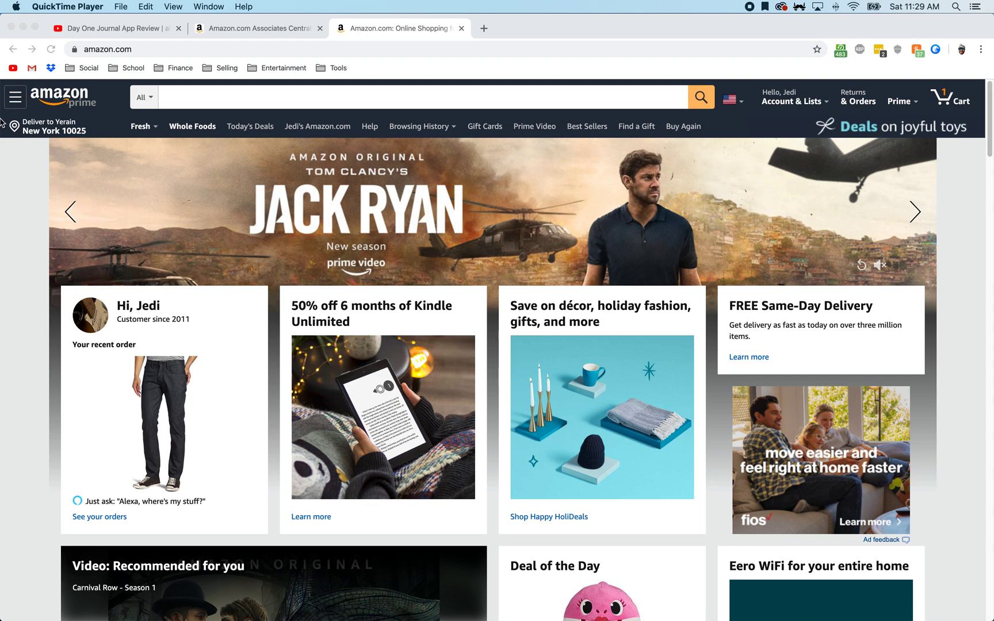
pyautogui.moveTo(10, 101)
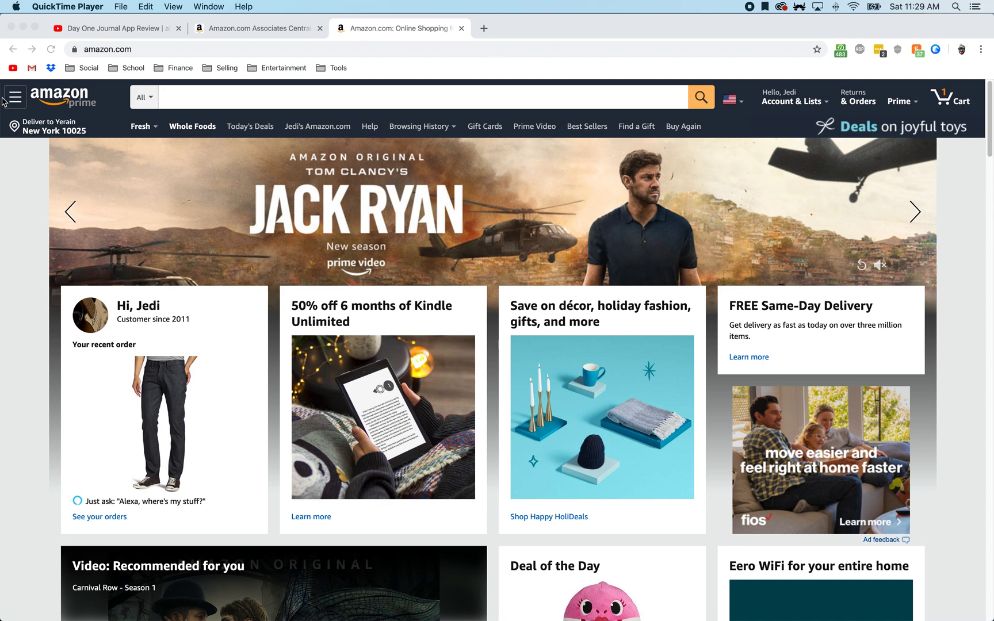
pyautogui.moveTo(521, 125)
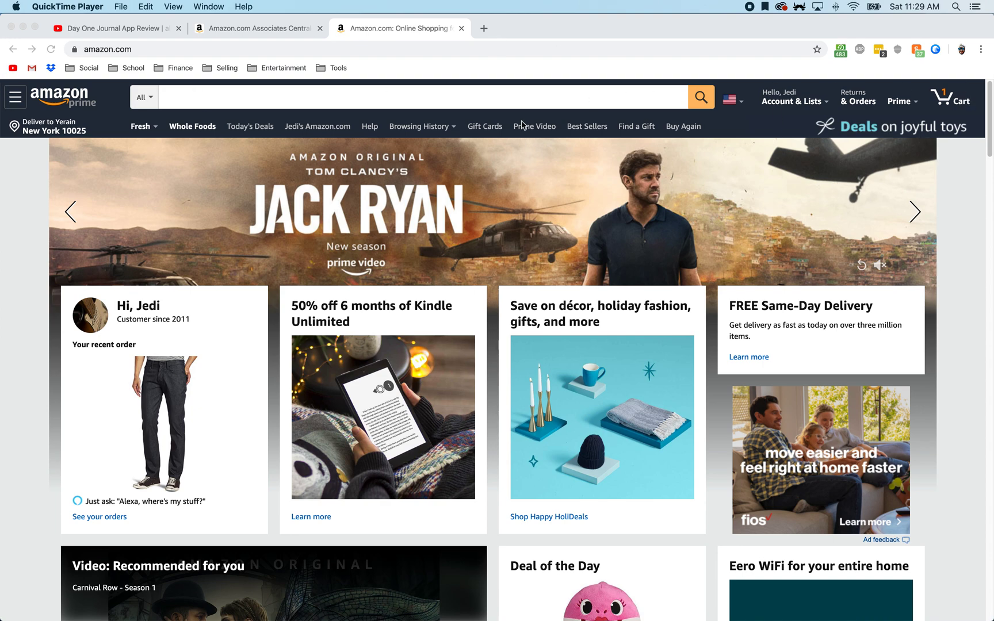
pyautogui.moveTo(15, 96)
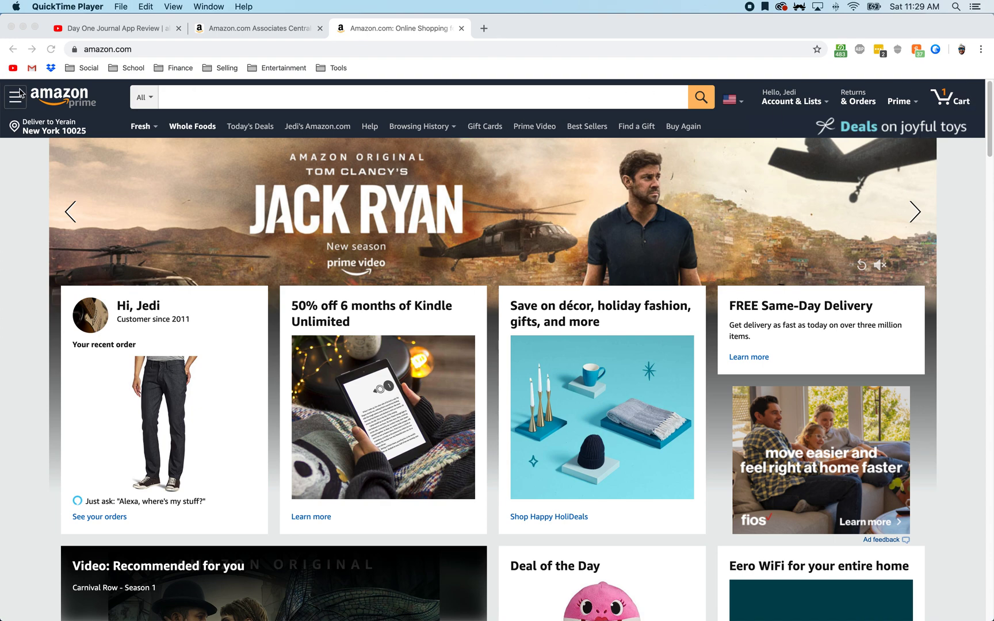
pyautogui.moveTo(922, 118)
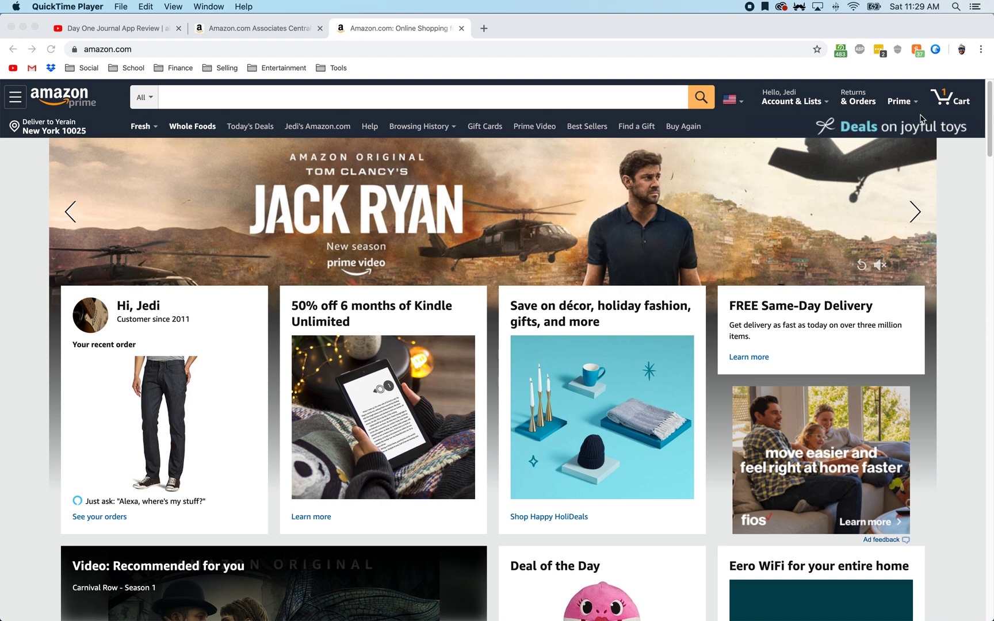
pyautogui.moveTo(602, 129)
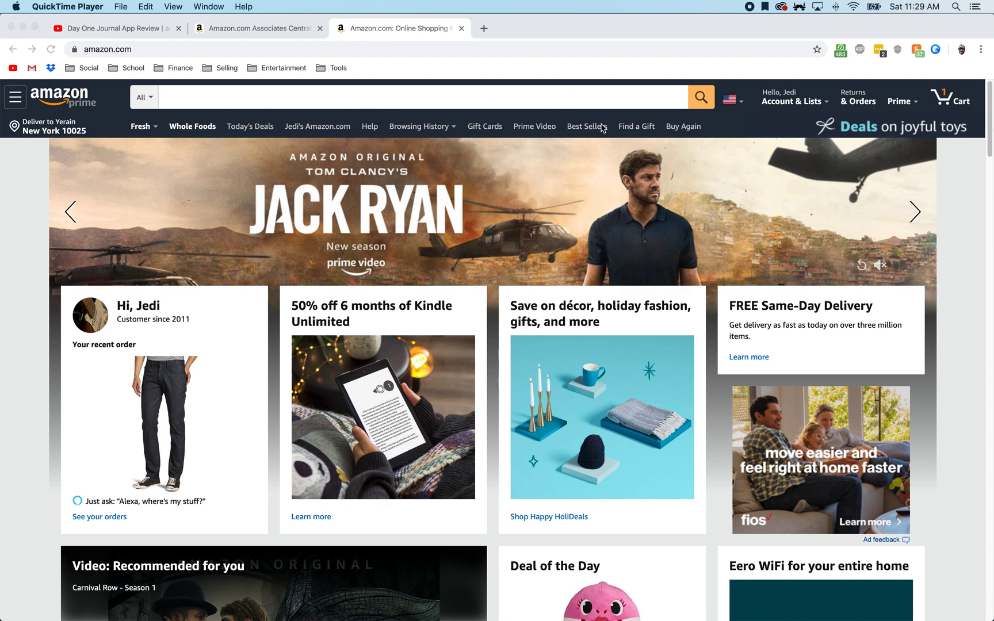
# Go to the Associates Central home page and choose SiteStripe from the Tools menu
pyautogui.click(256, 27)
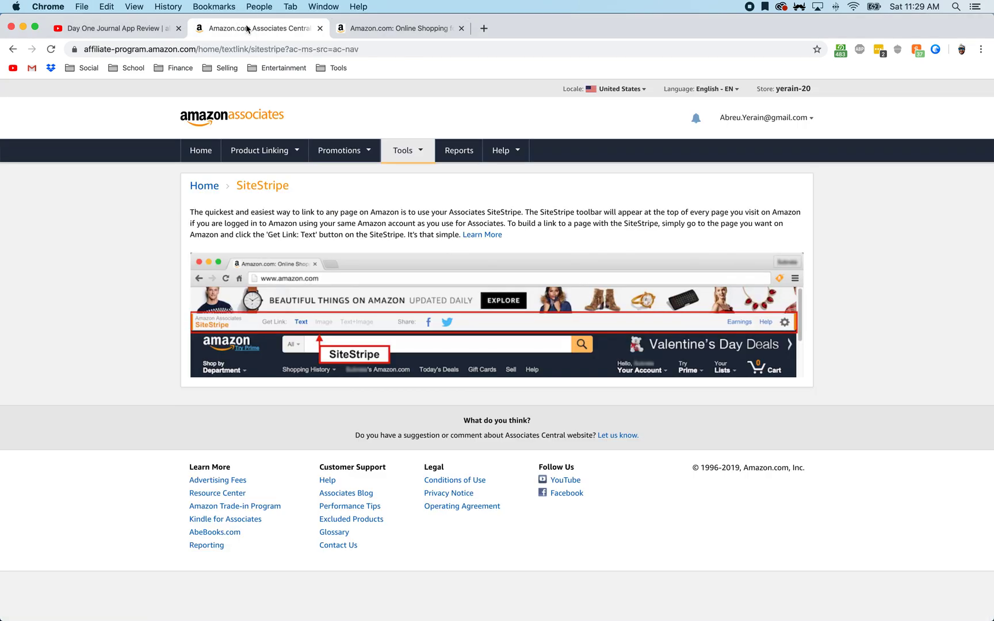
pyautogui.click(260, 150)
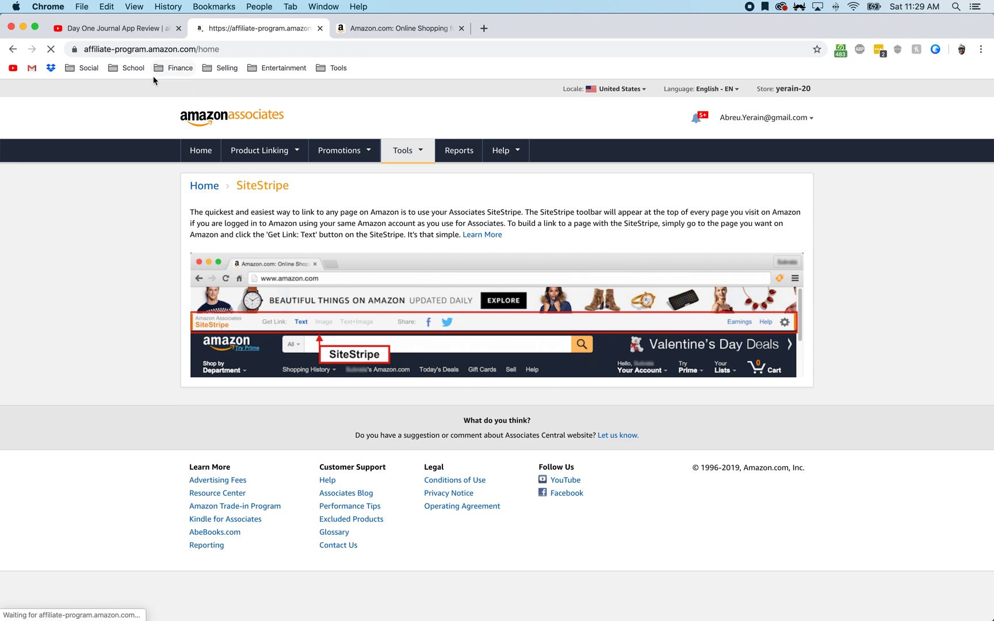
pyautogui.click(200, 150)
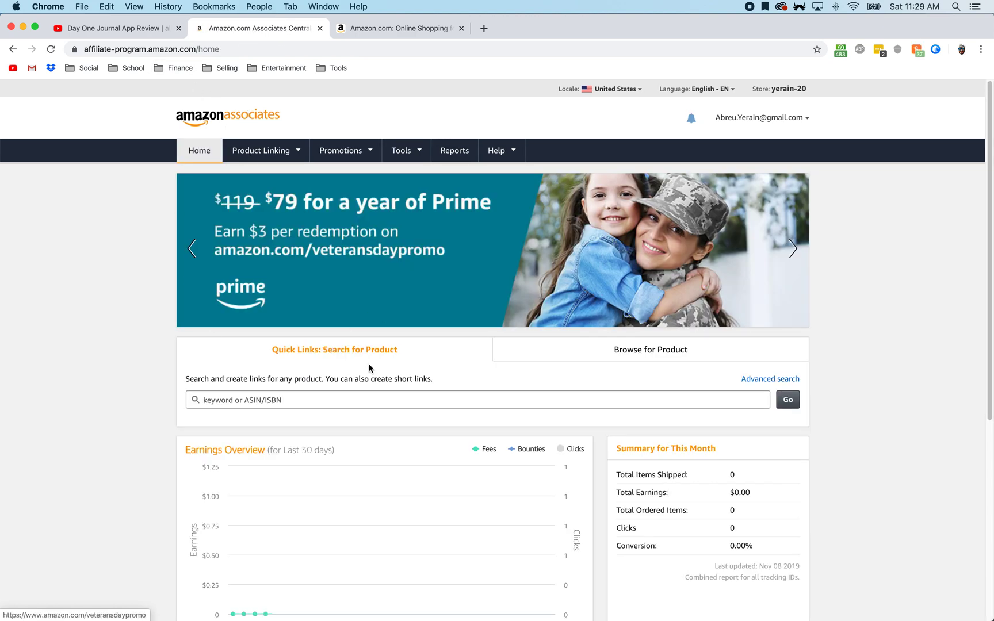
pyautogui.click(261, 150)
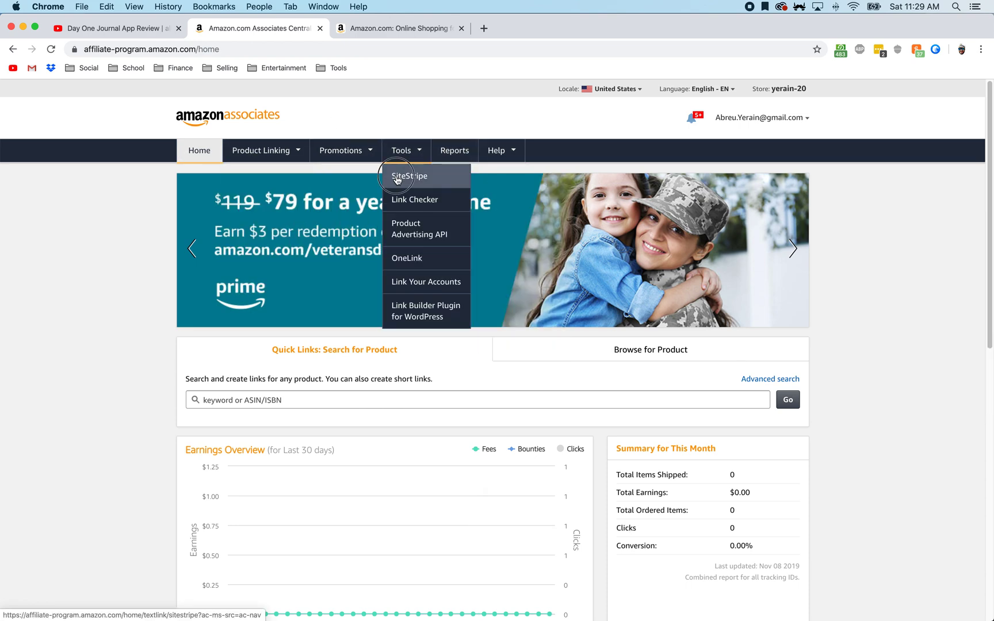
pyautogui.click(410, 176)
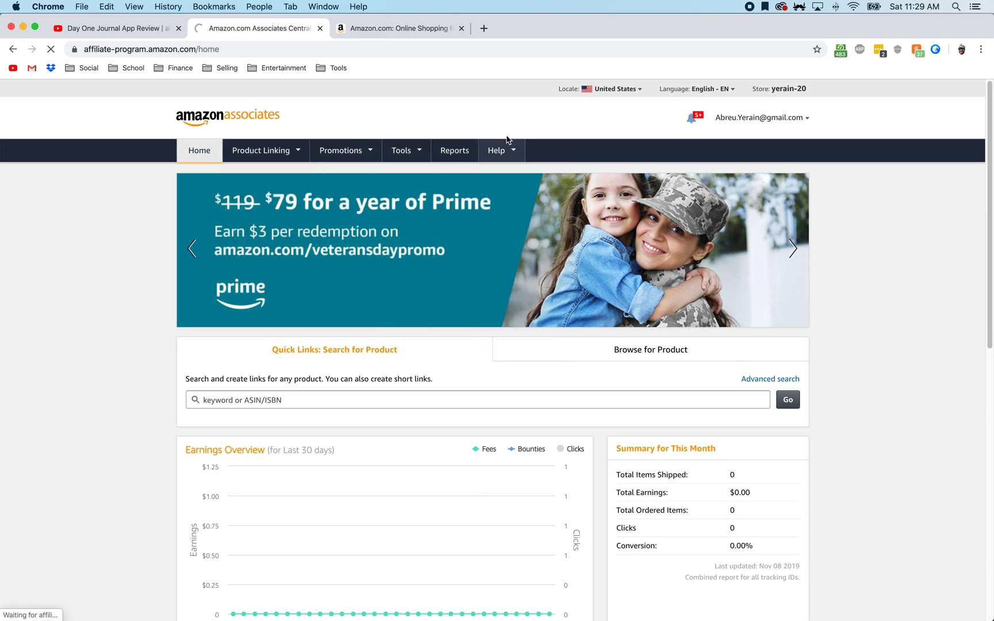
# Open the SiteStripe Options page showing Display Settings, currently Disabled
pyautogui.click(403, 151)
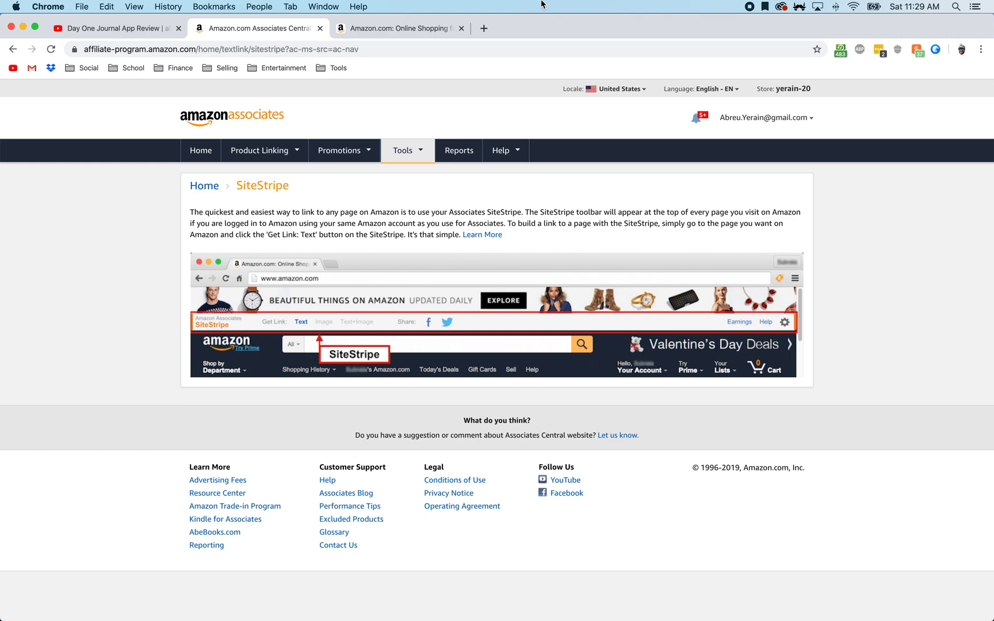
pyautogui.moveTo(502, 248)
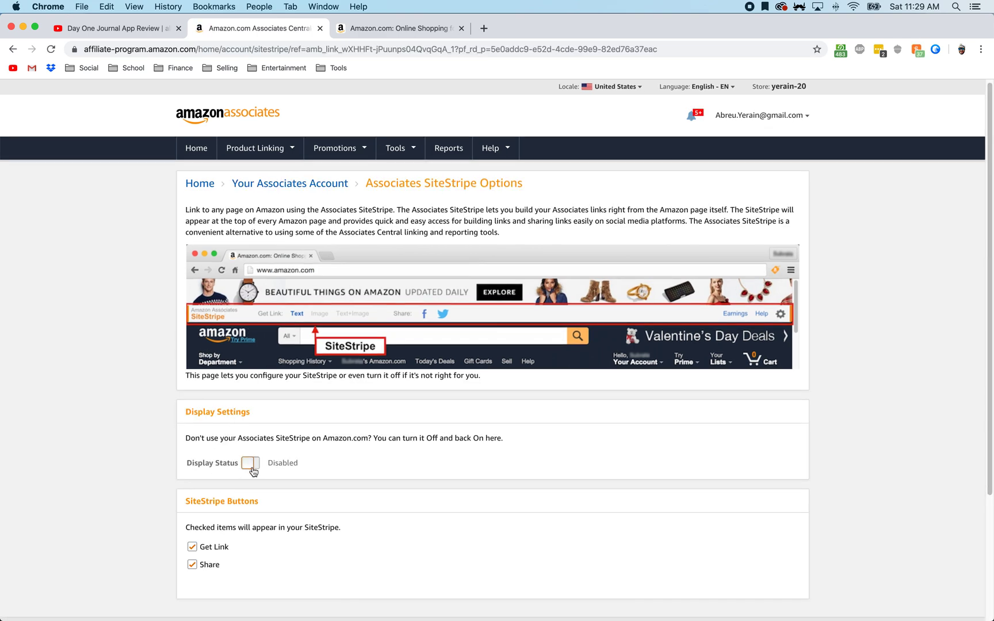
# Switch SiteStripe Display Status to Enabled and return to the Amazon.com tab
pyautogui.click(249, 463)
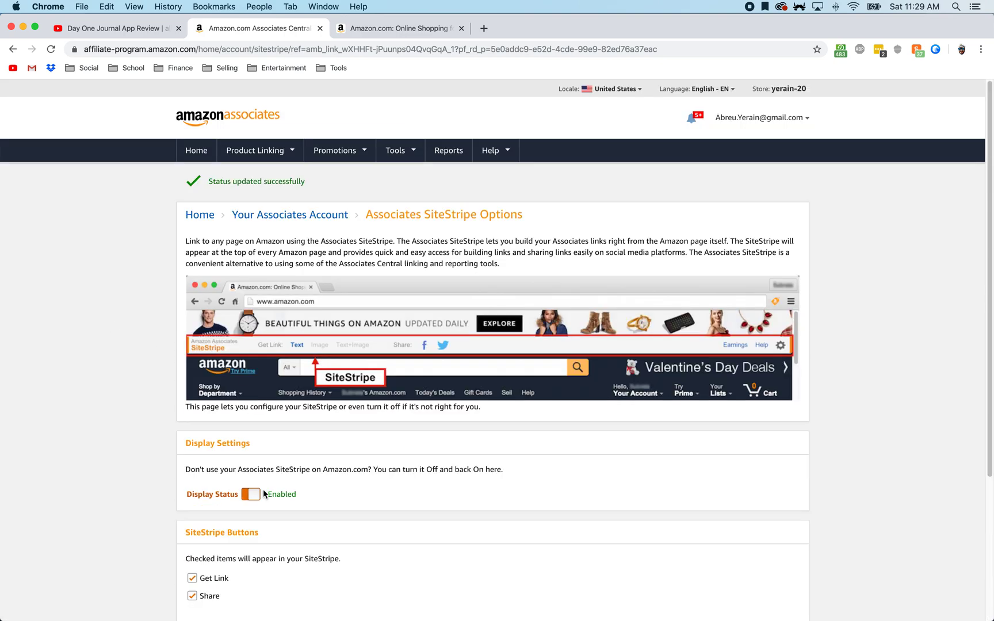
pyautogui.click(400, 28)
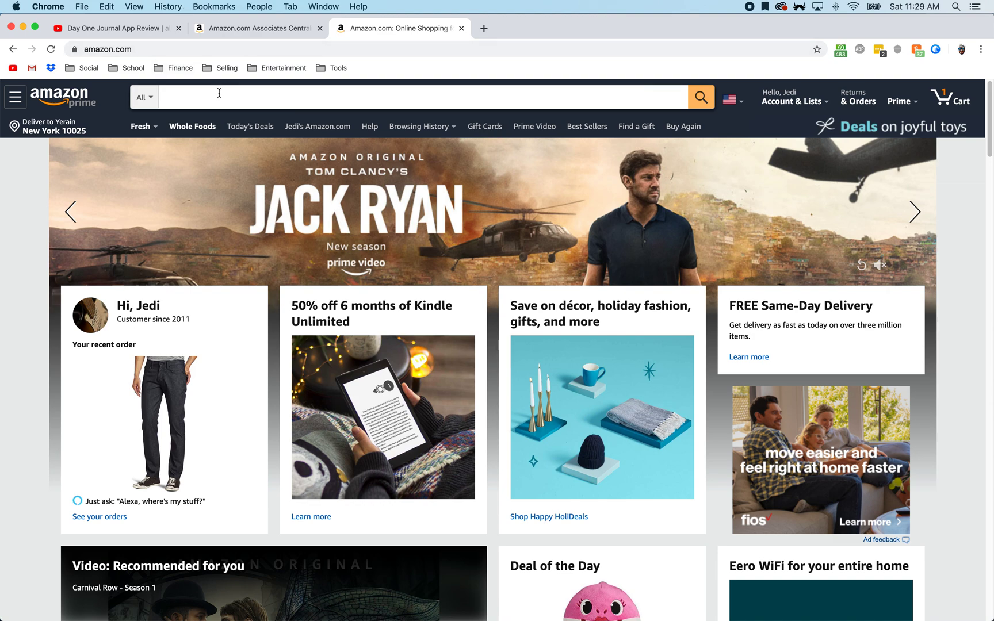
# Reload Amazon.com until the SiteStripe bar with Get Link appears at the top
pyautogui.click(50, 49)
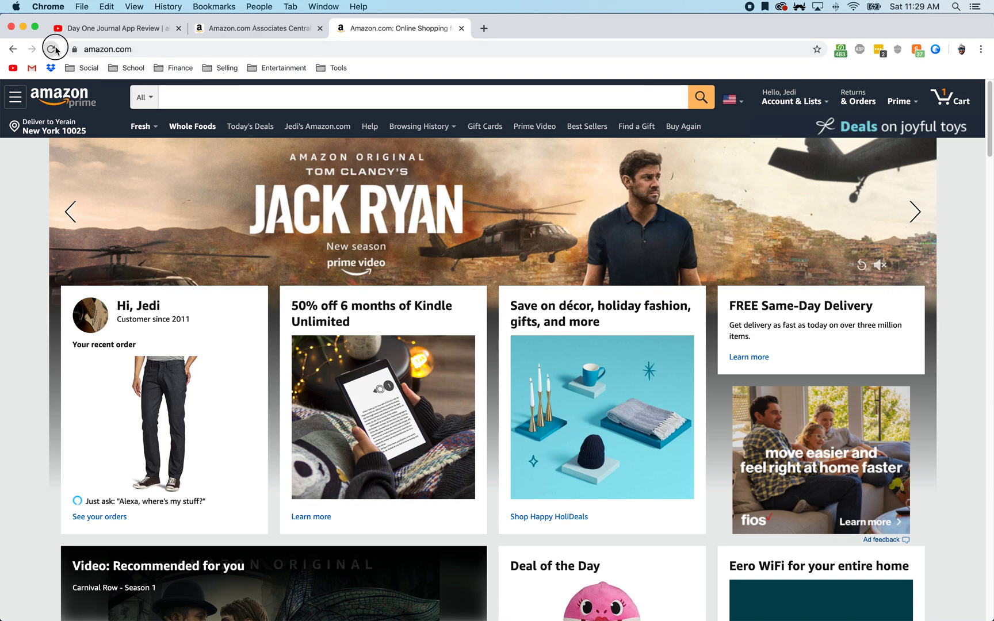
pyautogui.click(55, 48)
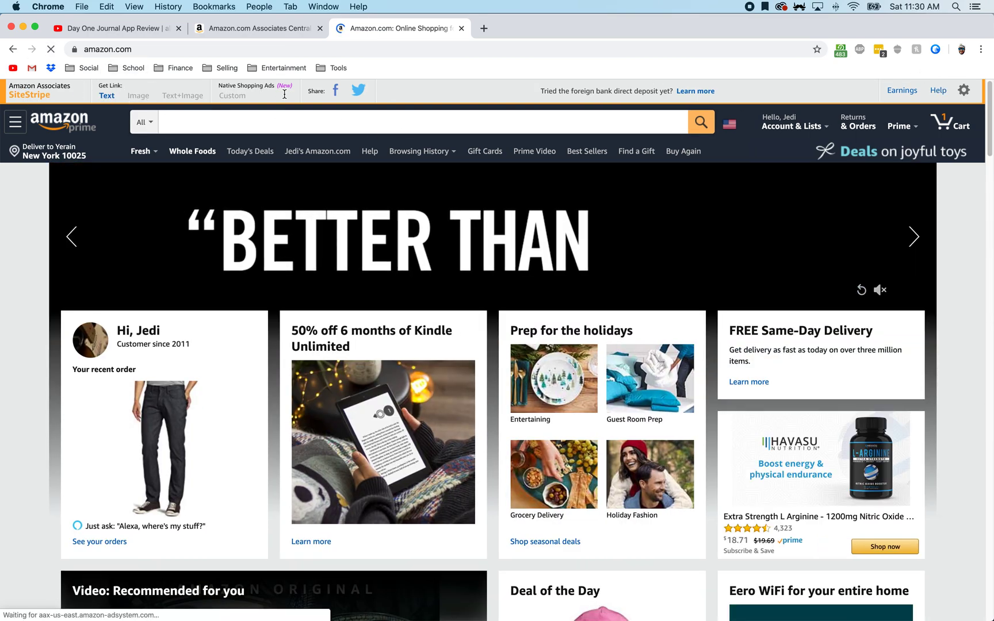
pyautogui.moveTo(421, 150)
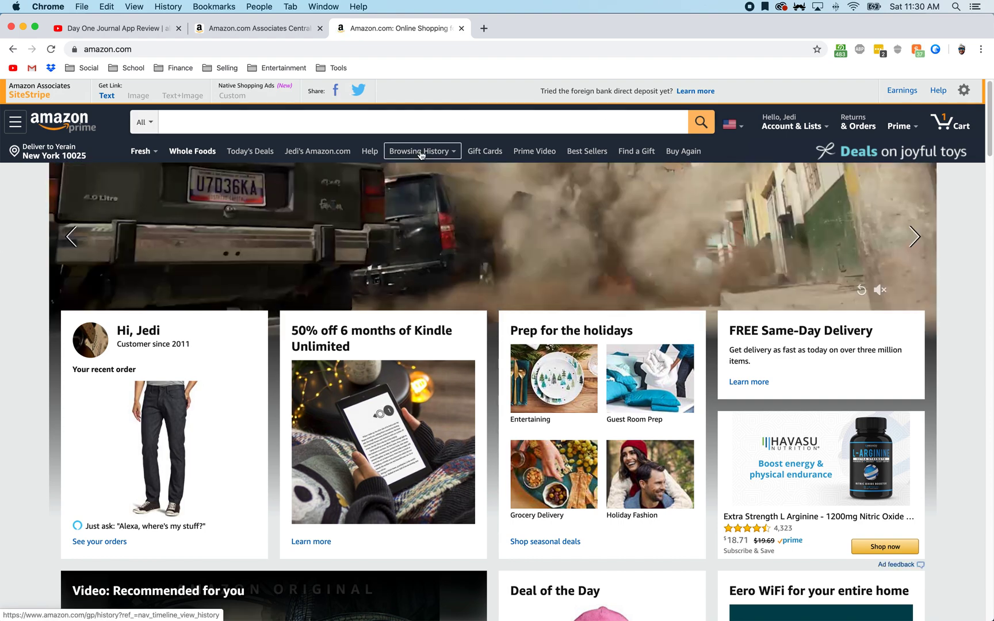